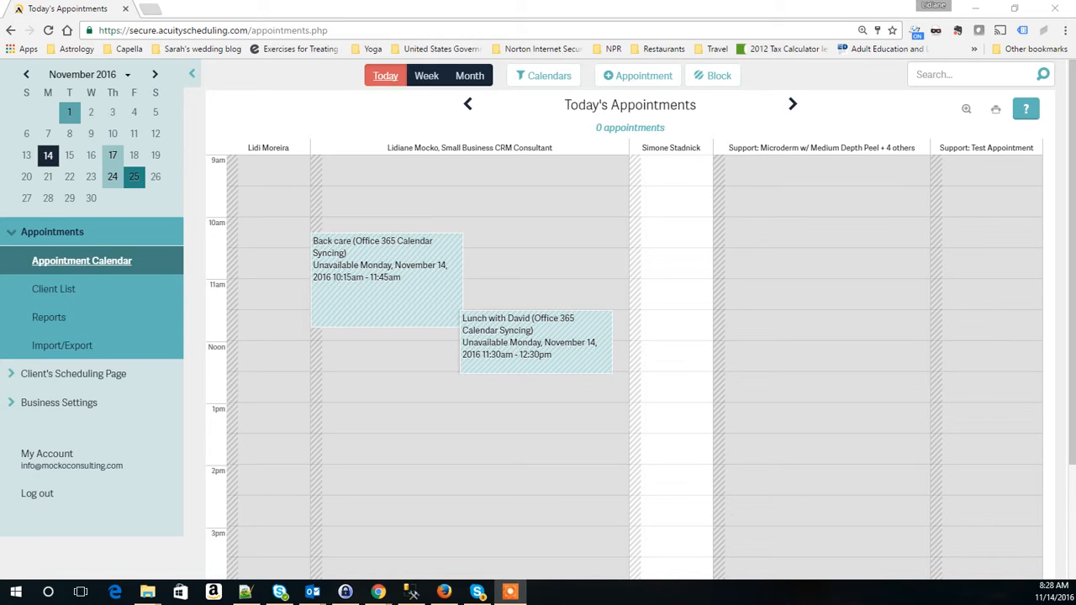
pyautogui.moveTo(73, 373)
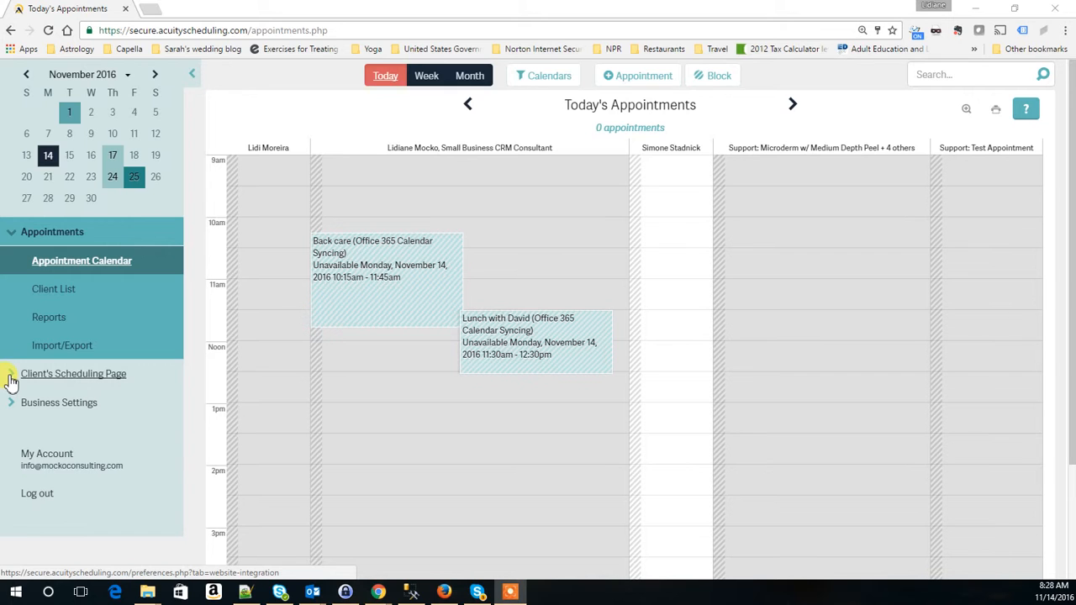
# Go to Appointment Types in Business Settings and reveal Data Migration's Direct Scheduling Link.
pyautogui.click(59, 402)
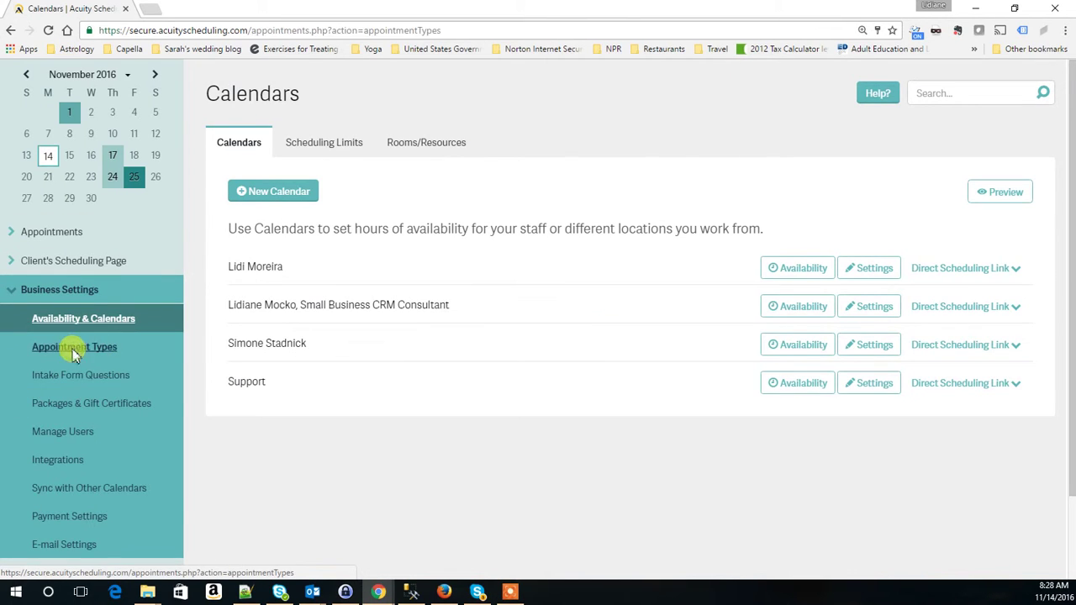
pyautogui.click(74, 347)
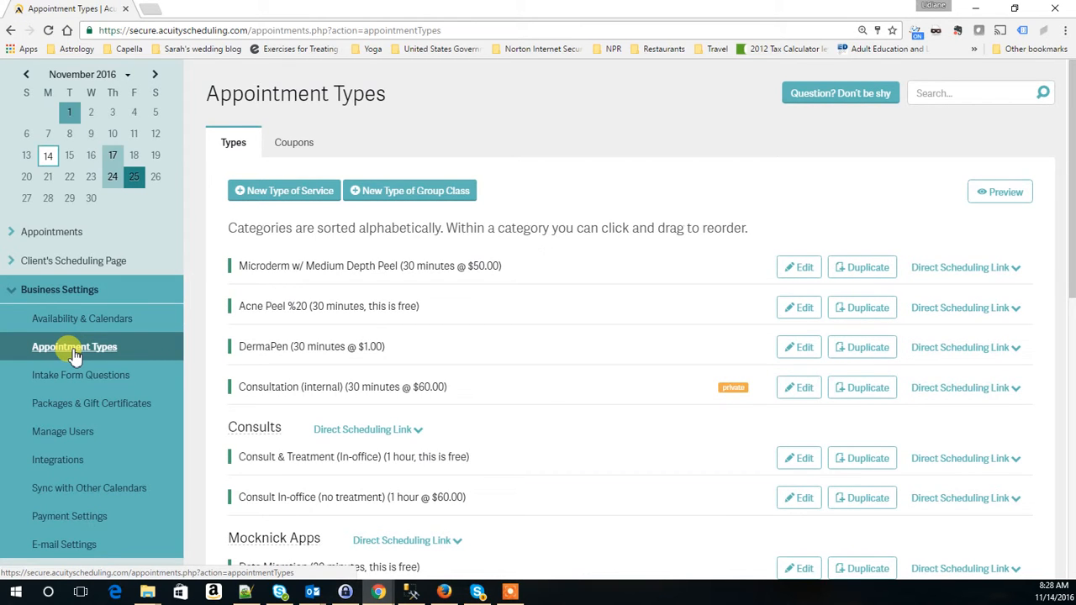
pyautogui.moveTo(966, 267)
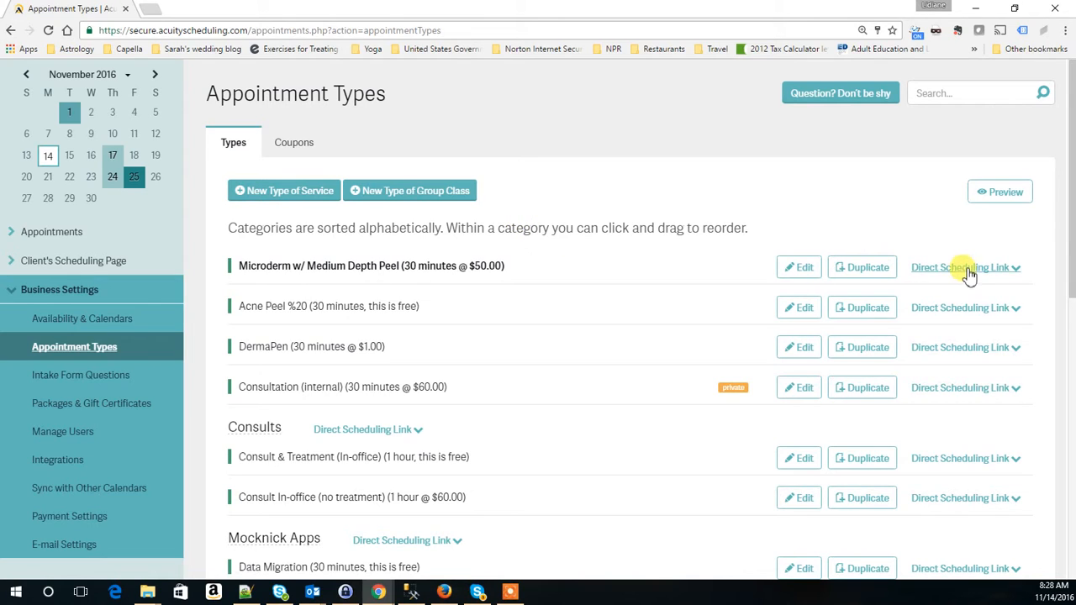
pyautogui.moveTo(964, 300)
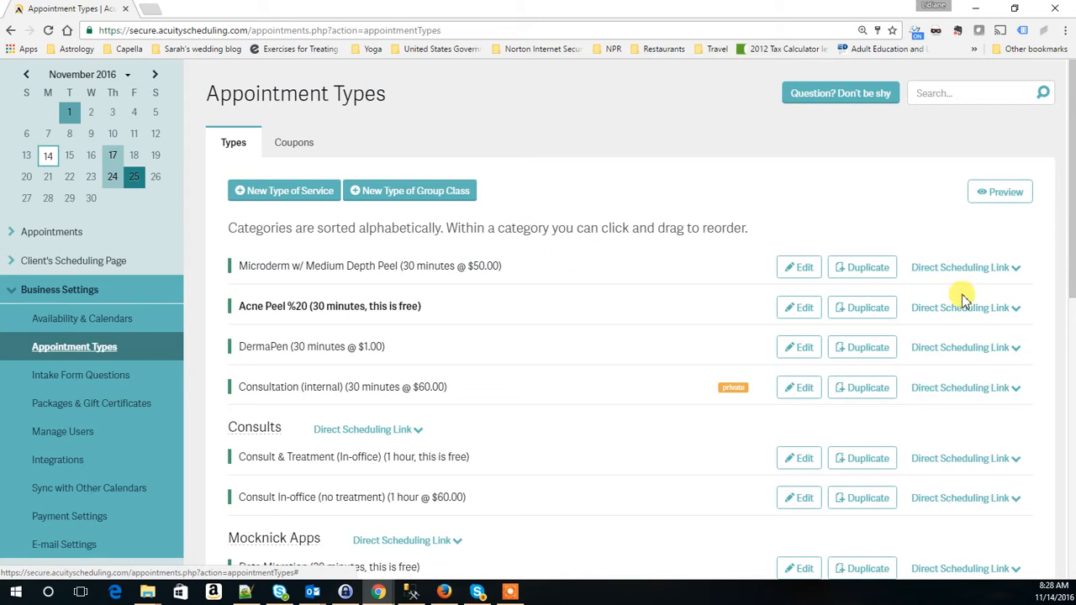
pyautogui.moveTo(921, 301)
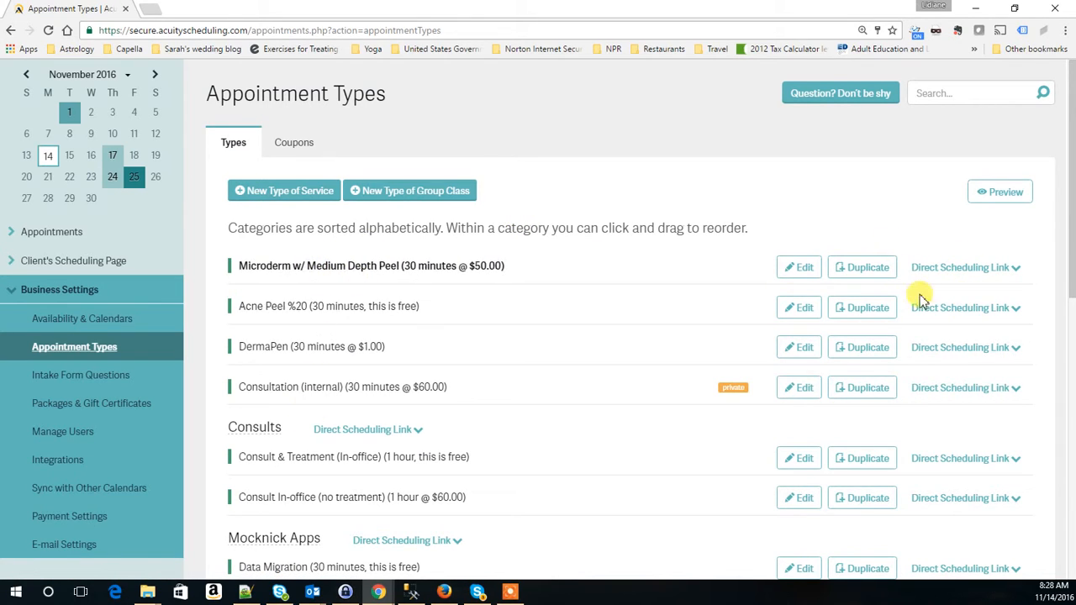
pyautogui.scroll(-3)
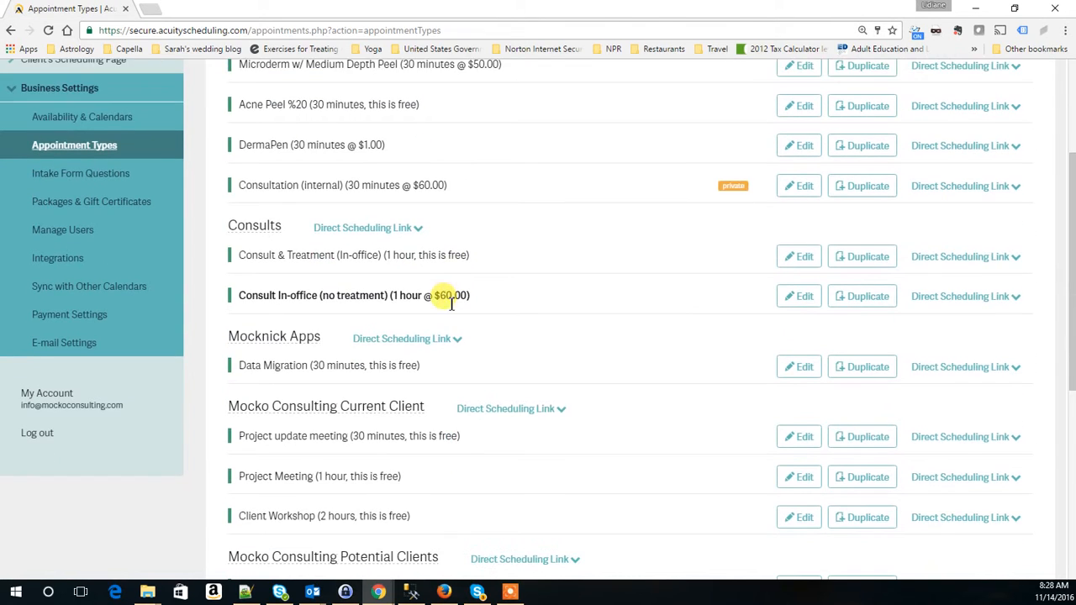
pyautogui.scroll(-3)
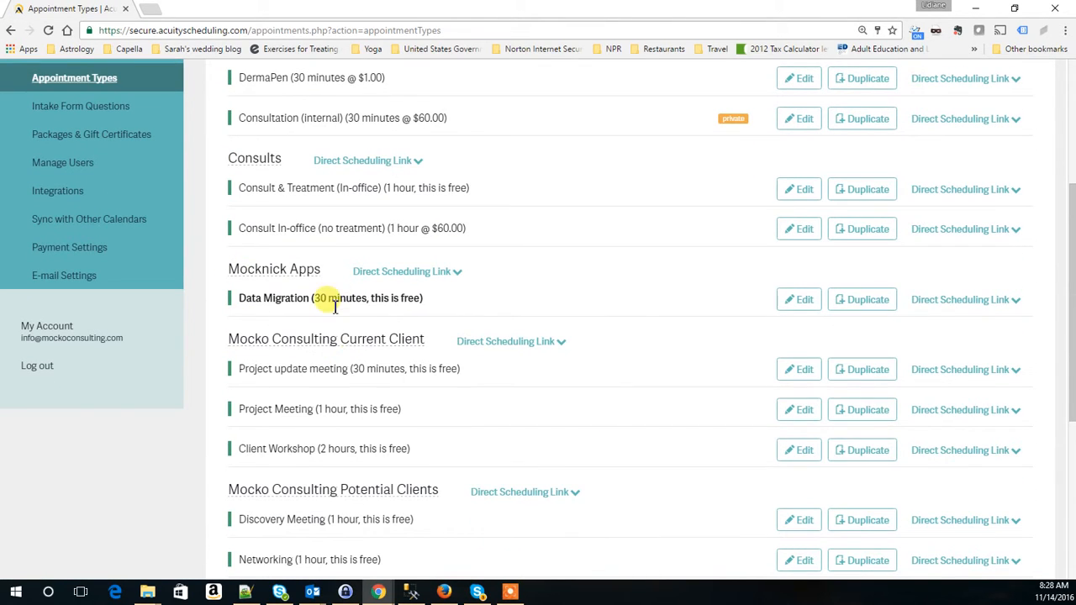
pyautogui.click(961, 299)
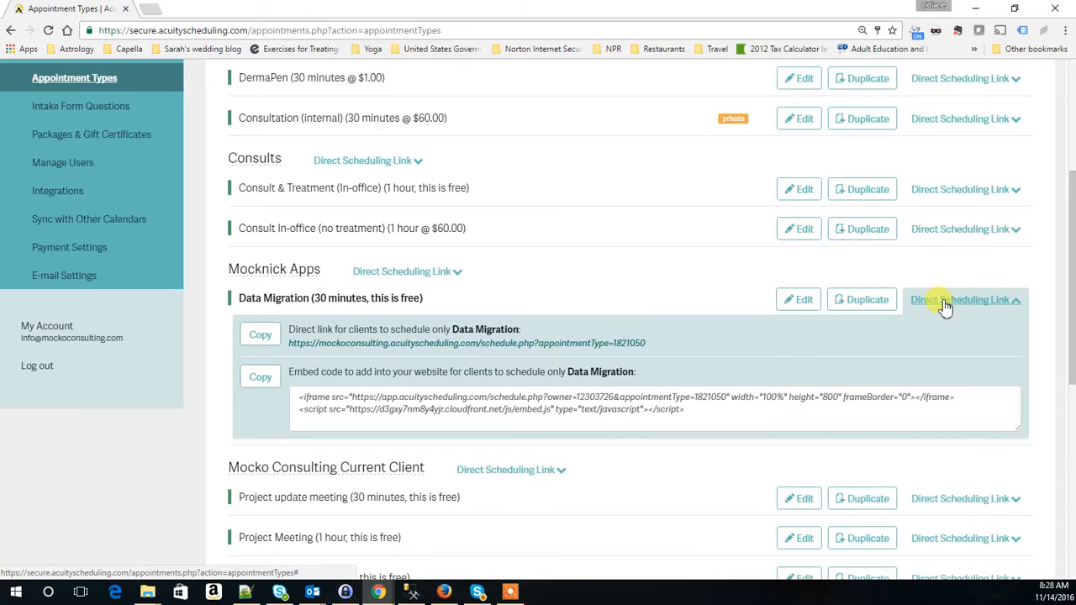
pyautogui.moveTo(538, 349)
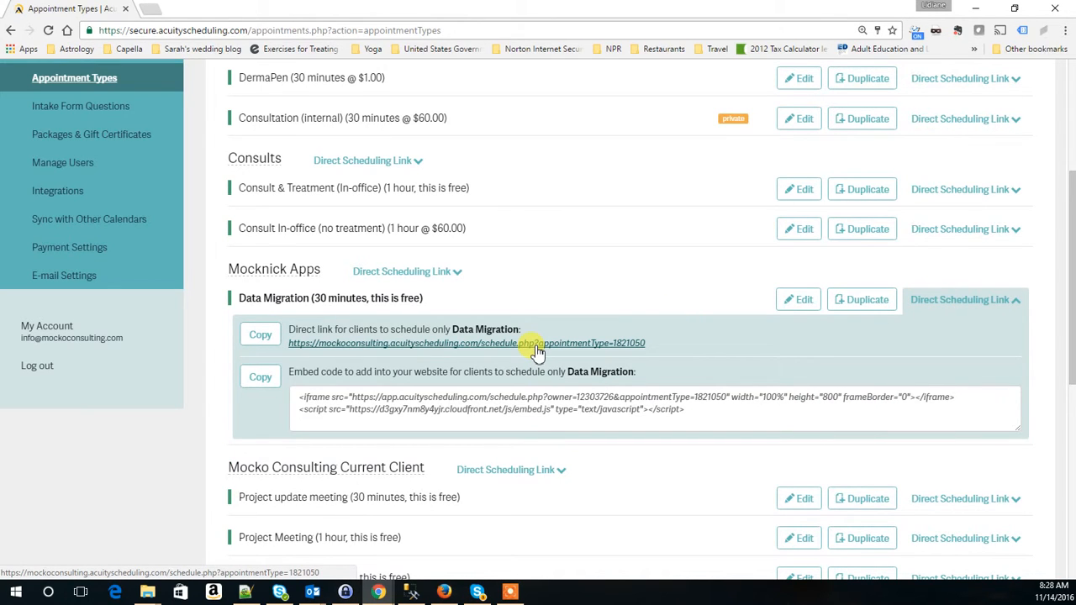
pyautogui.moveTo(424, 349)
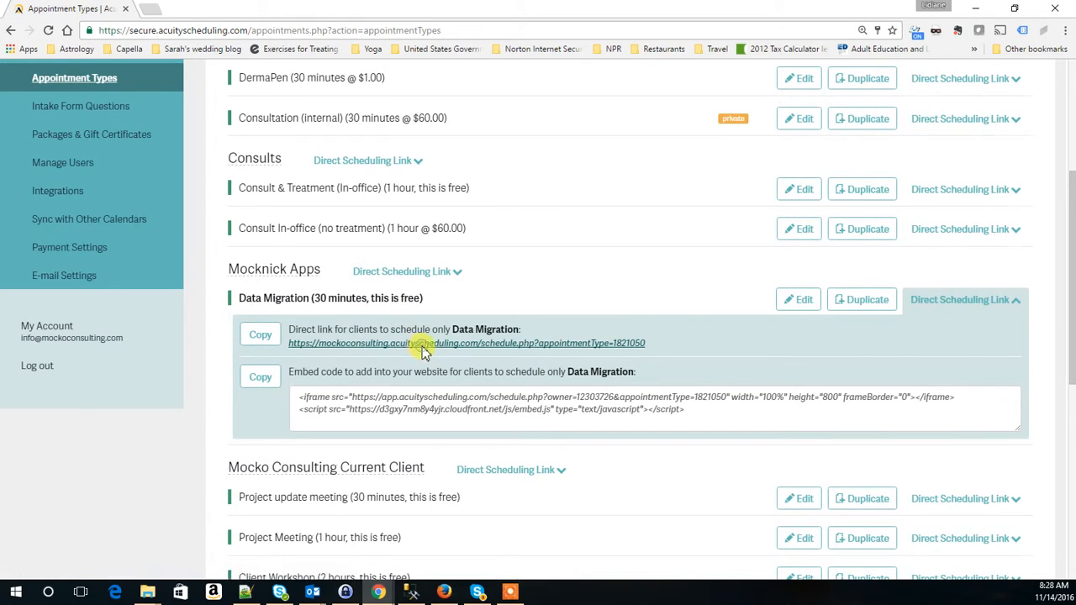
# Test the Data Migration booking page, choosing a staff member, then inspect its address.
pyautogui.click(466, 343)
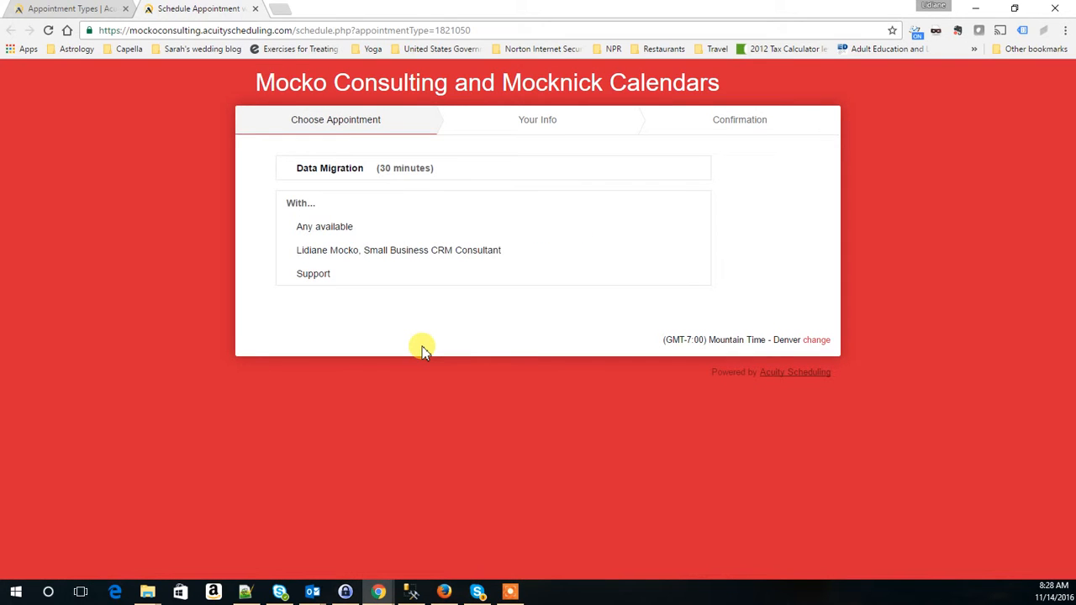
pyautogui.moveTo(395, 249)
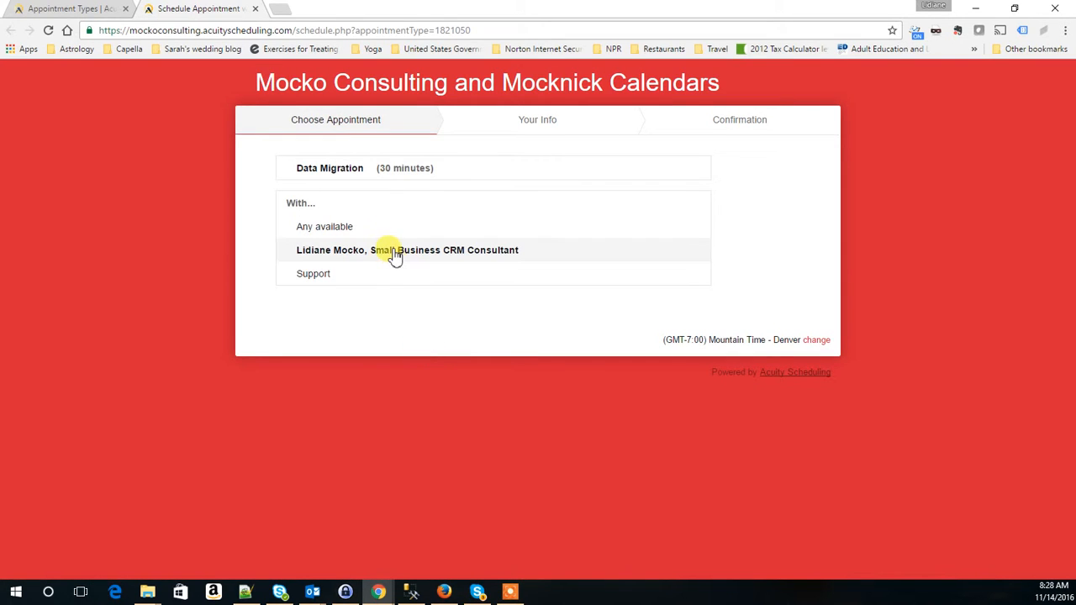
pyautogui.click(407, 250)
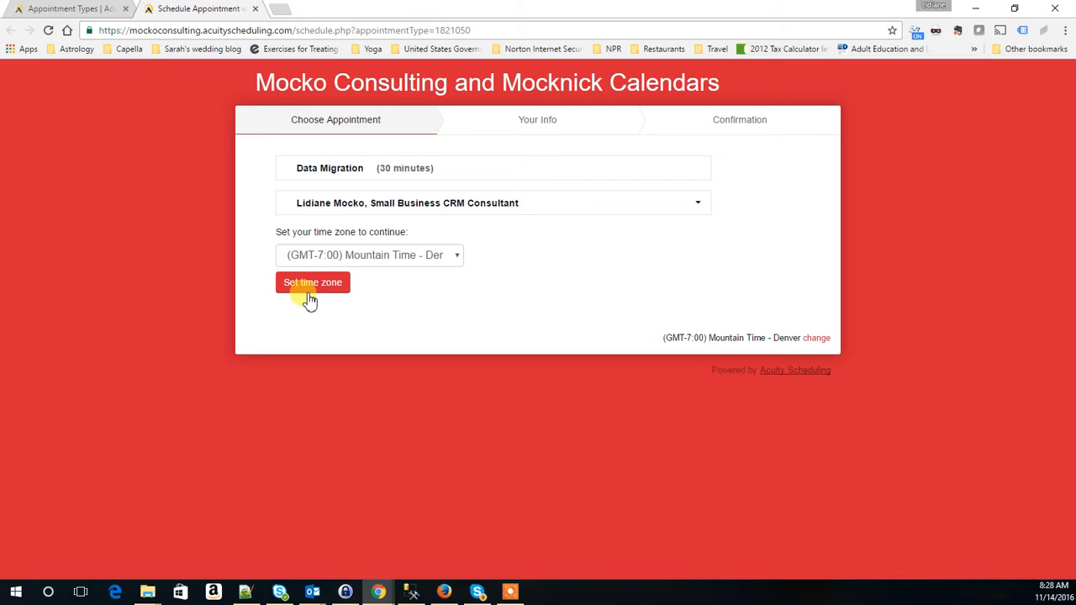
pyautogui.click(282, 30)
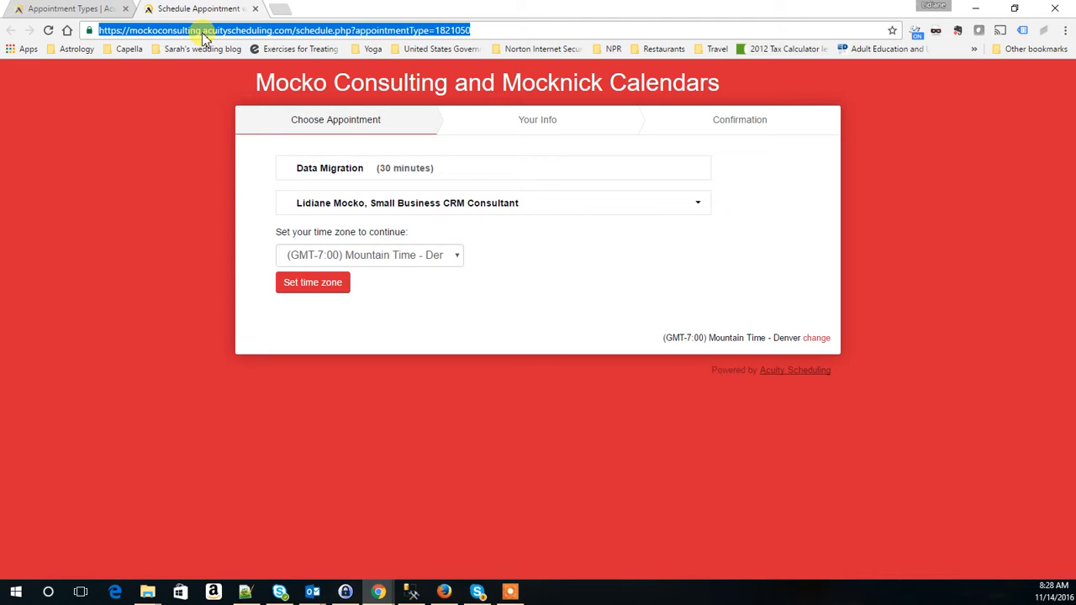
pyautogui.rightClick(286, 30)
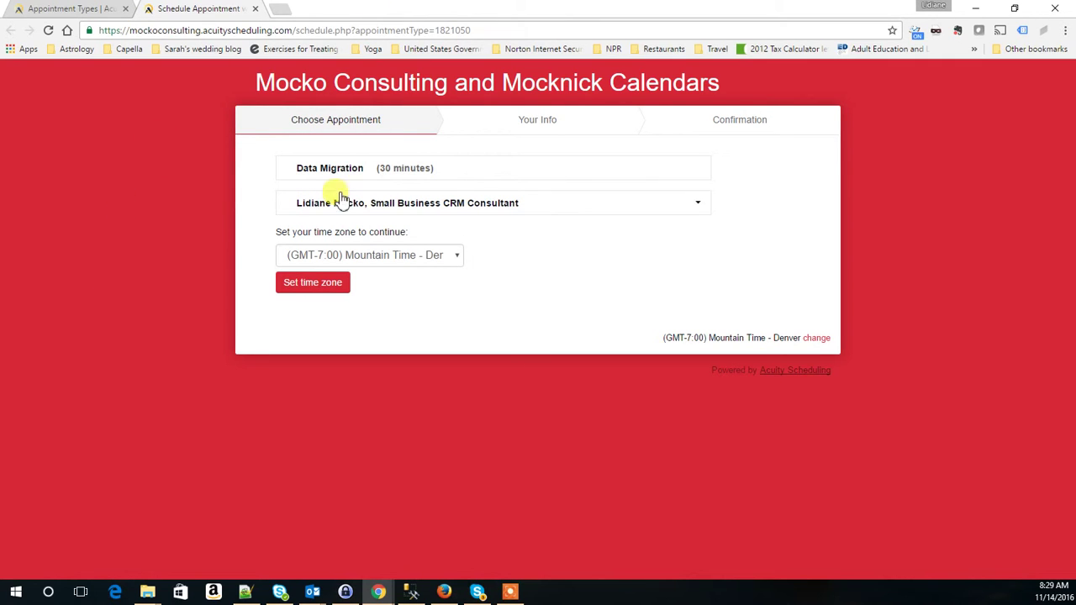
pyautogui.rightClick(286, 30)
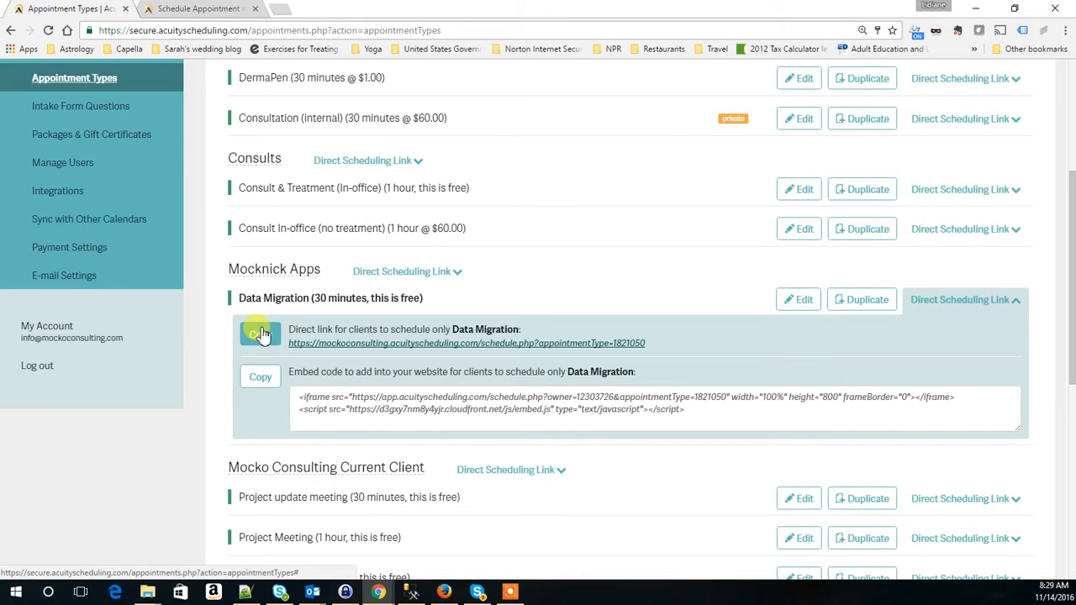
# Copy the Data Migration direct link and start a new Chrome tab for it.
pyautogui.click(259, 333)
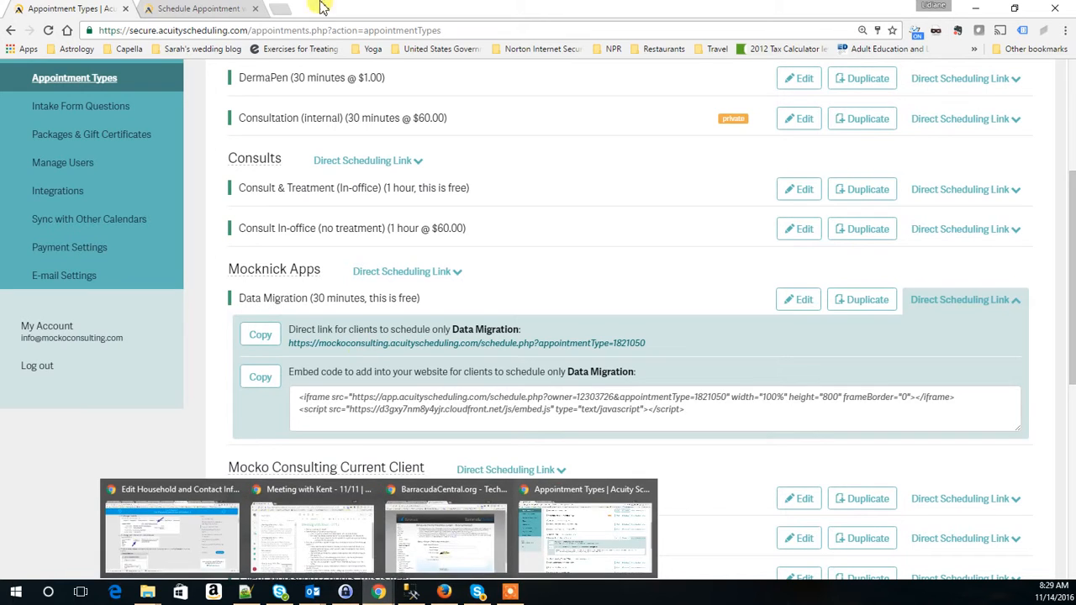
pyautogui.click(280, 8)
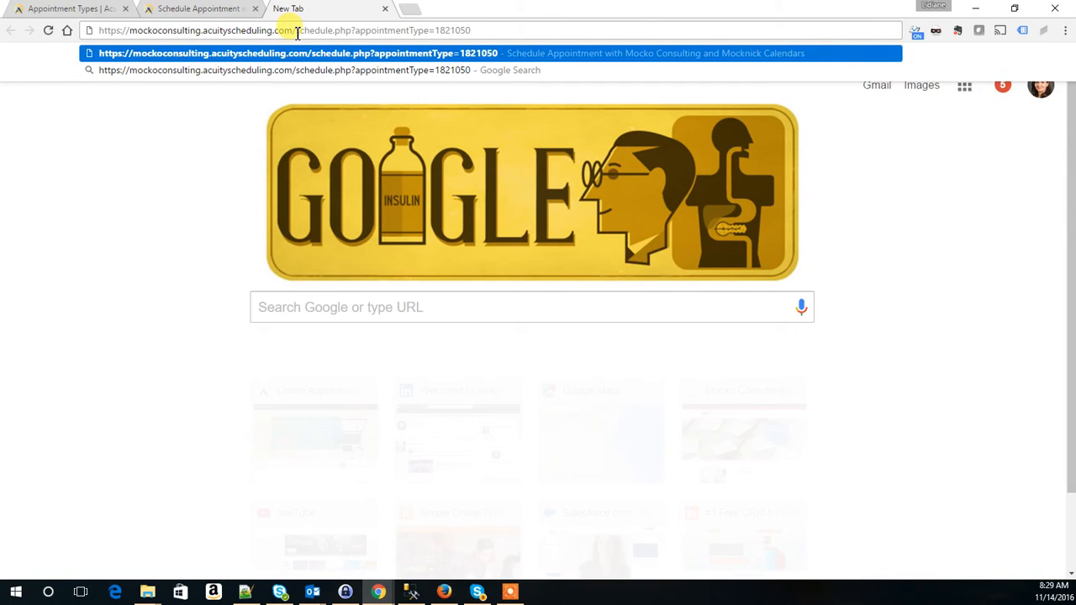